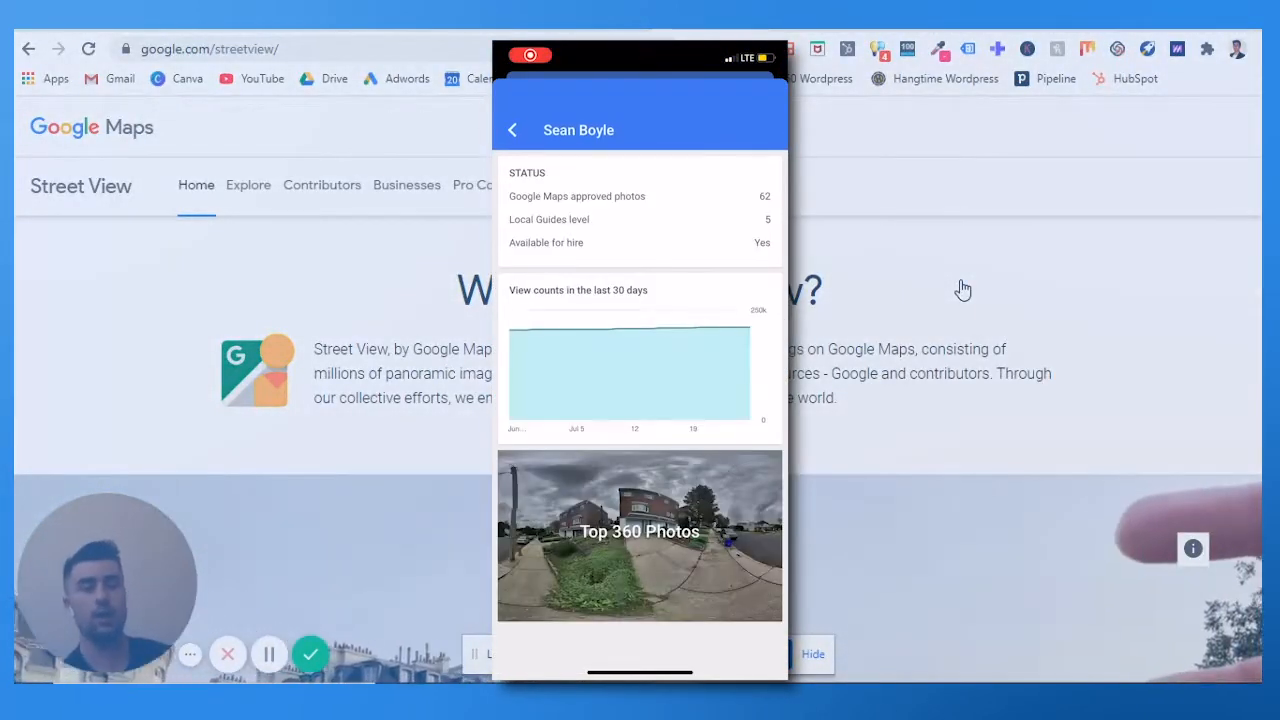
# Step: Open the Roxborough house 360 photo from the Top 360 Photos collection
pyautogui.click(640, 532)
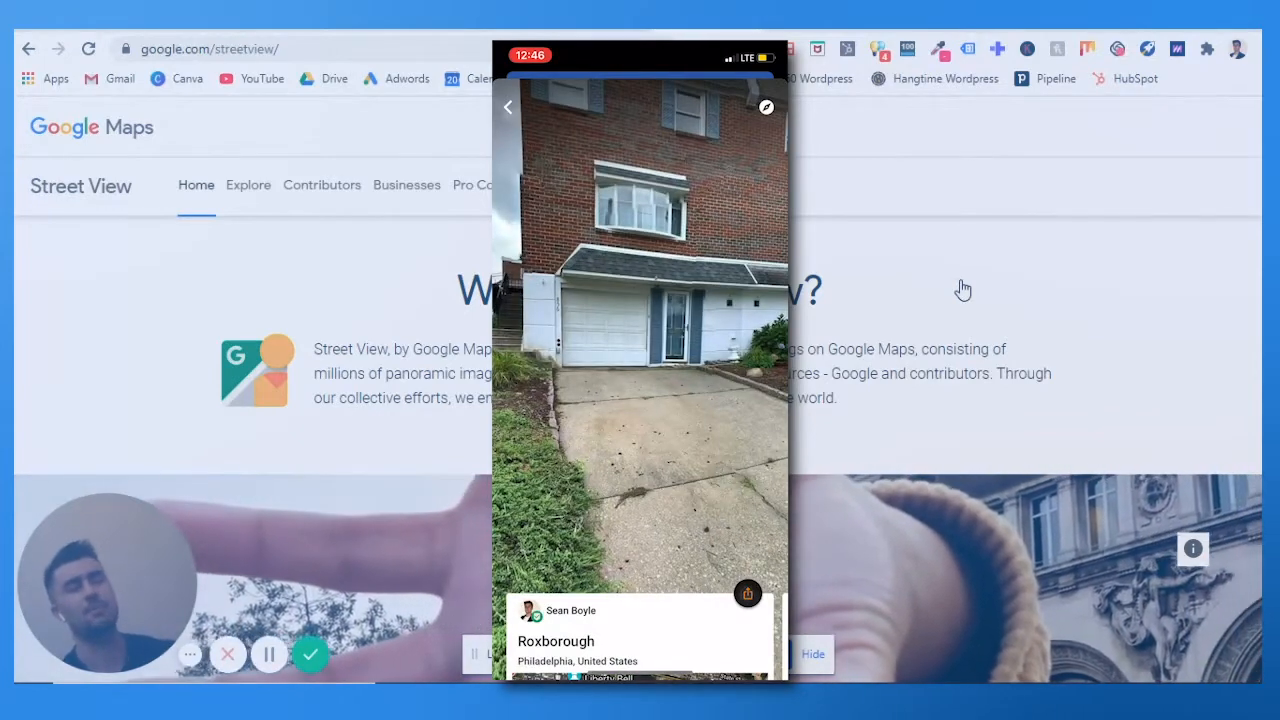
pyautogui.click(748, 594)
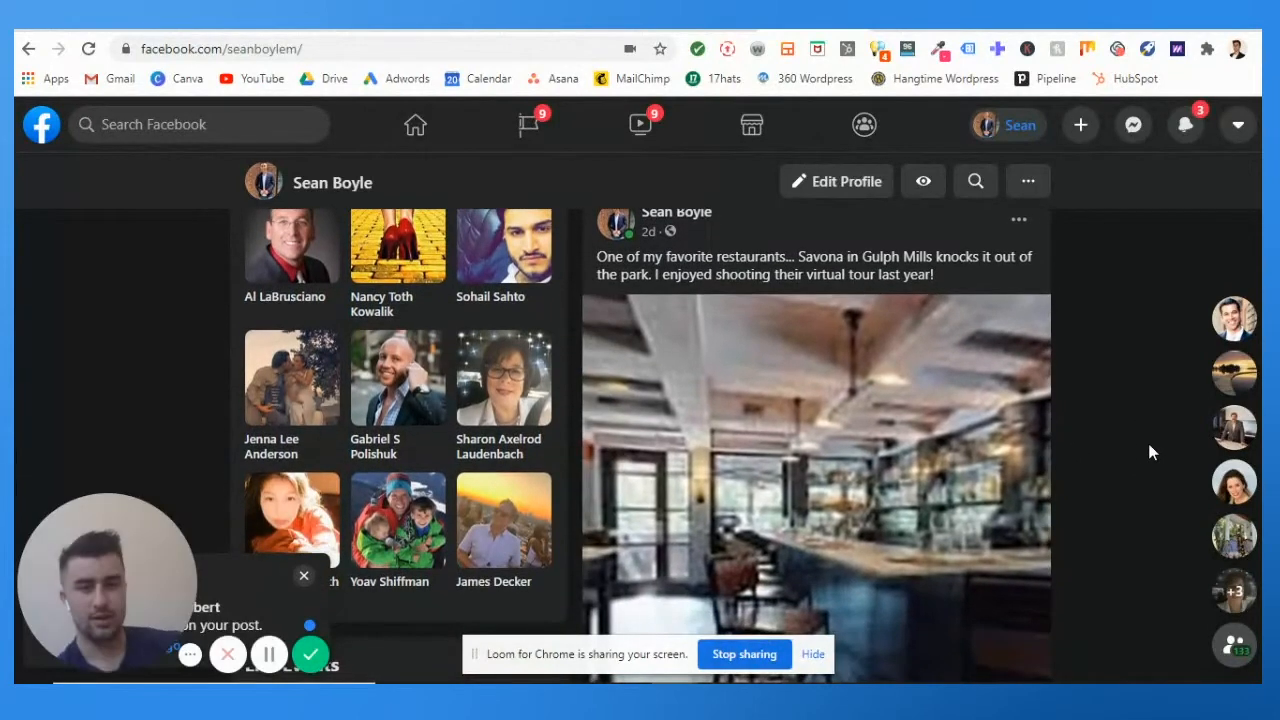
# Step: Scroll the profile down to the Savona restaurant virtual tour post
pyautogui.scroll(-3)
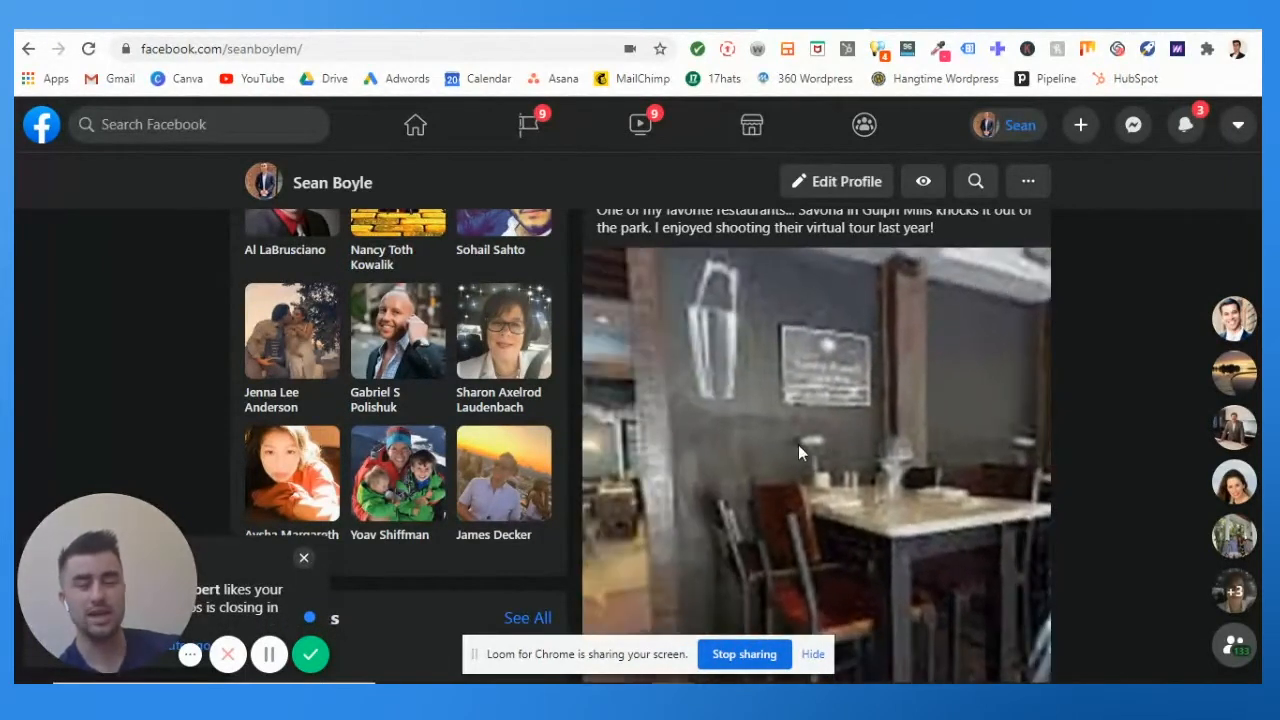
pyautogui.scroll(-3)
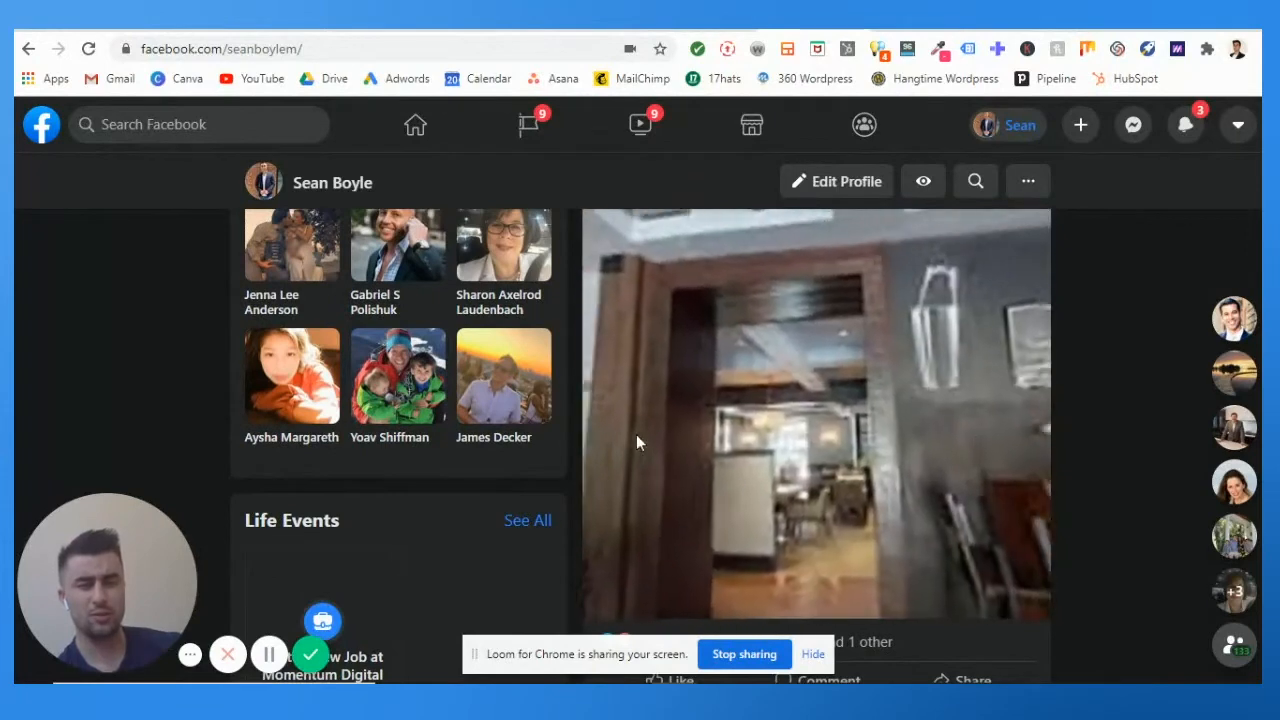
pyautogui.scroll(-3)
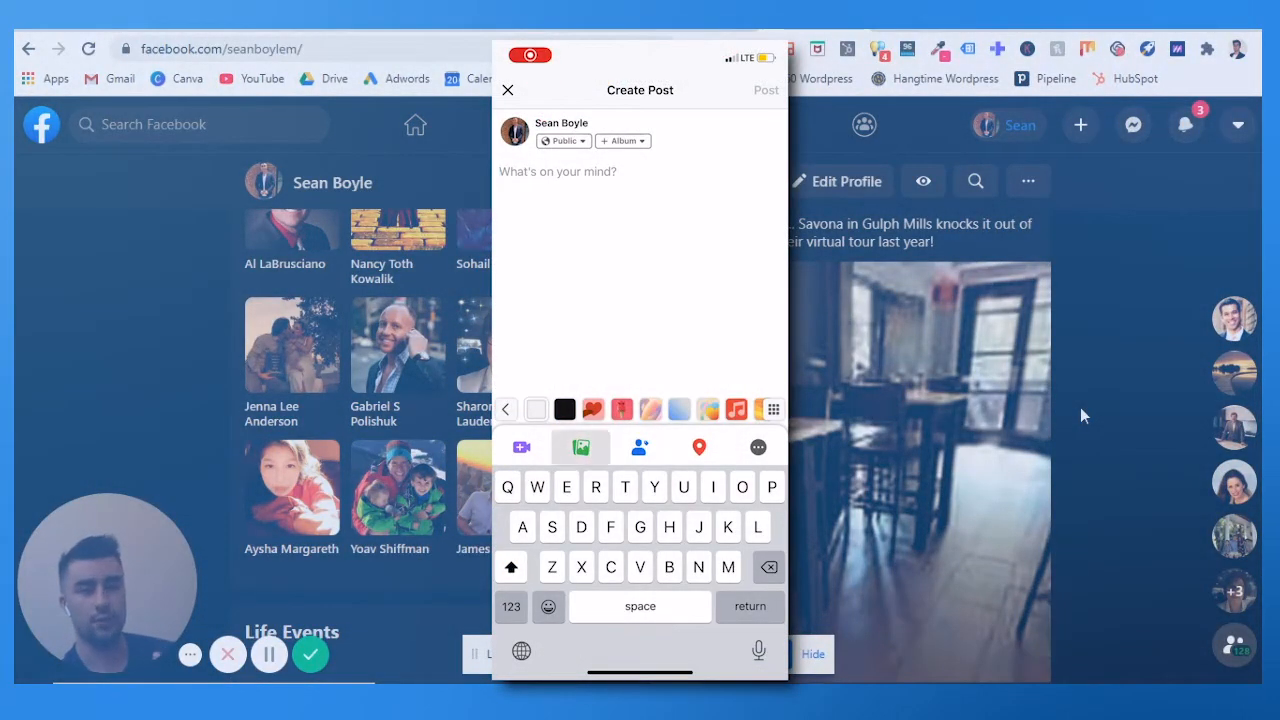
# Step: Attach the 360 house-and-driveway photo from Camera Roll and publish the post
pyautogui.click(580, 448)
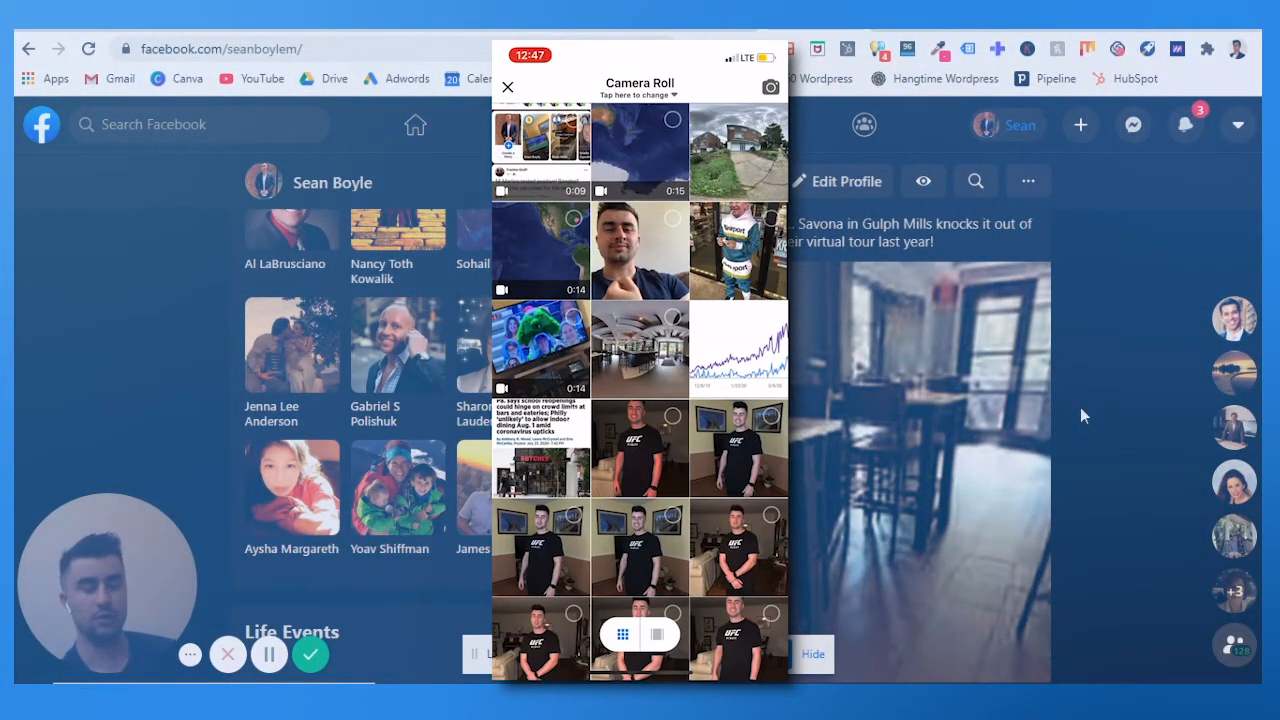
pyautogui.click(738, 150)
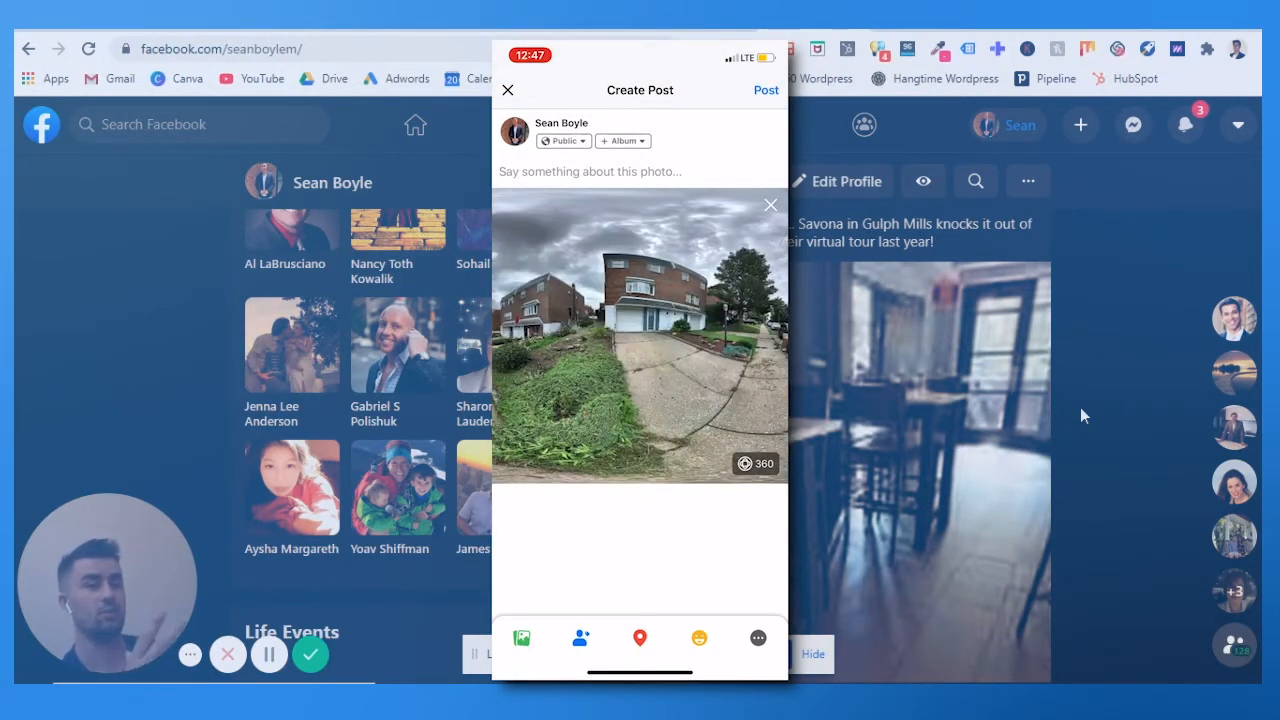
pyautogui.click(764, 90)
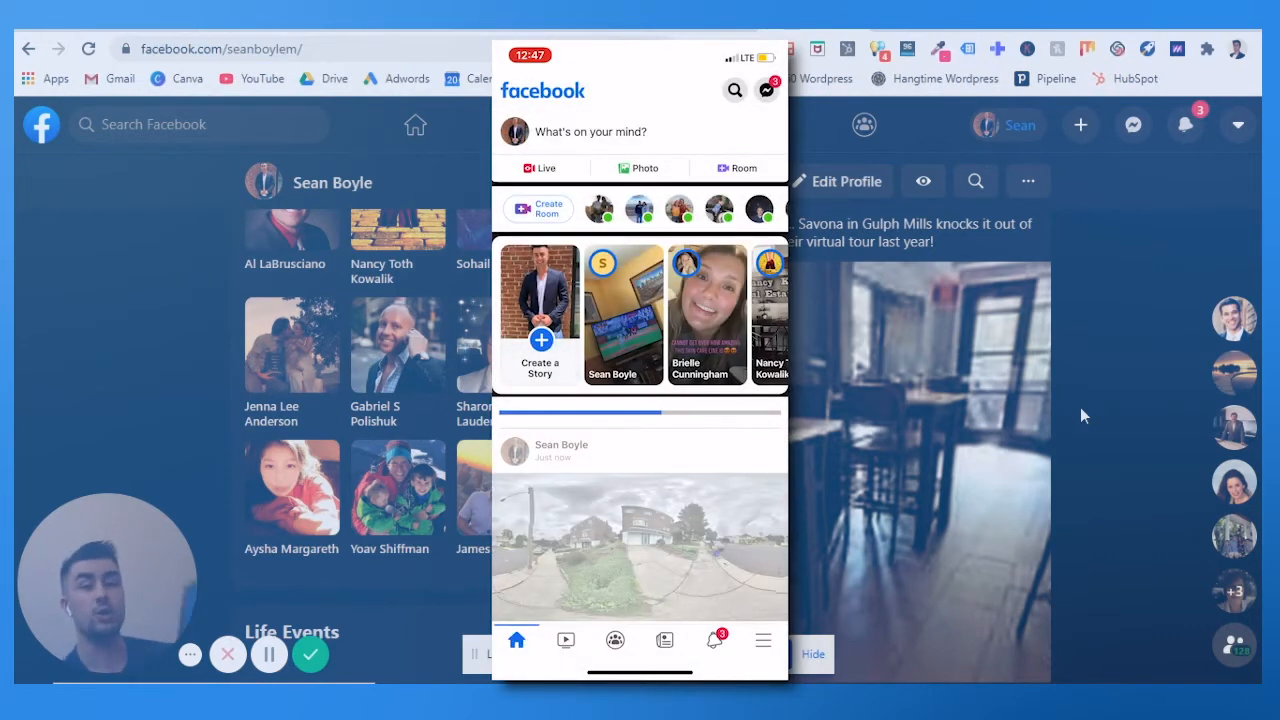
pyautogui.scroll(-3)
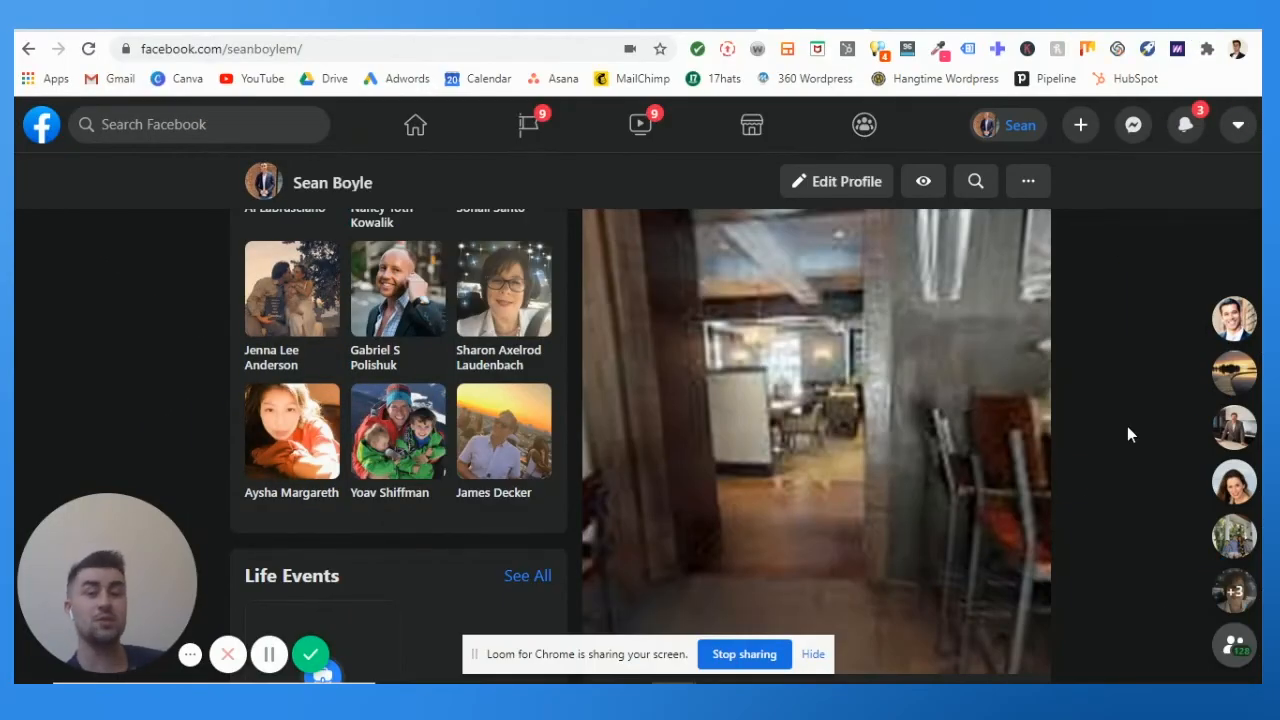
pyautogui.moveTo(878, 236)
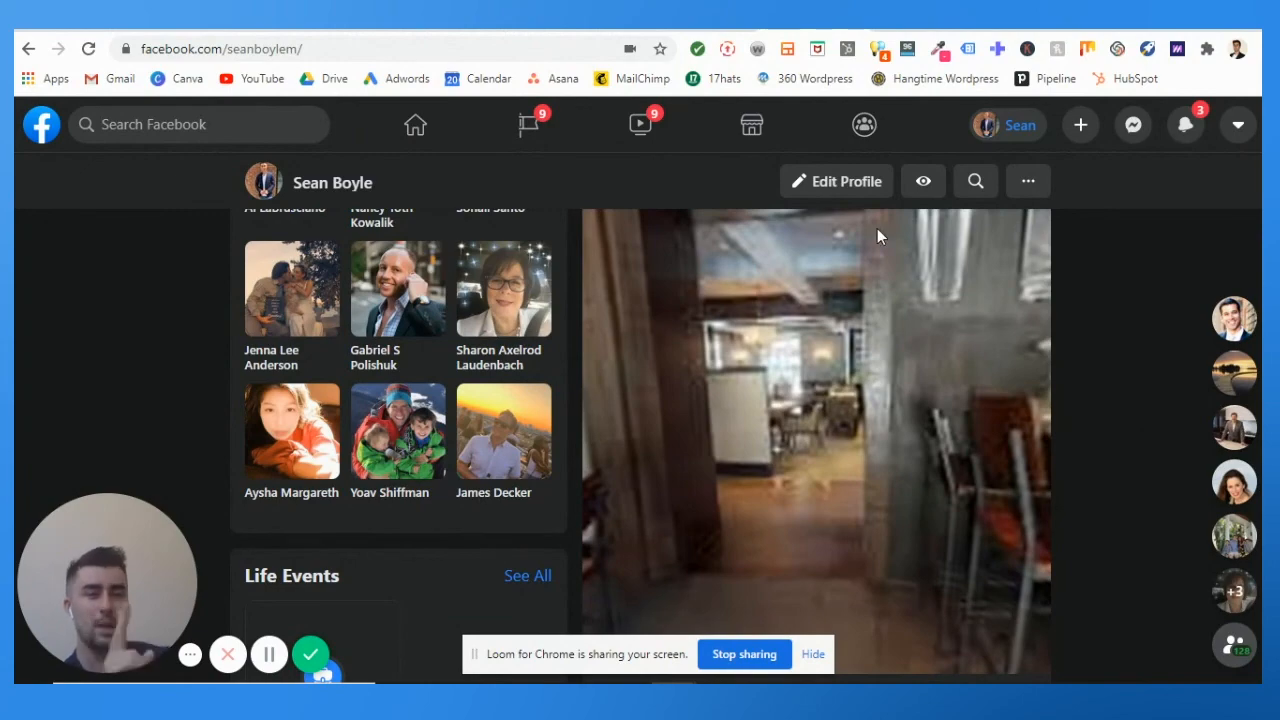